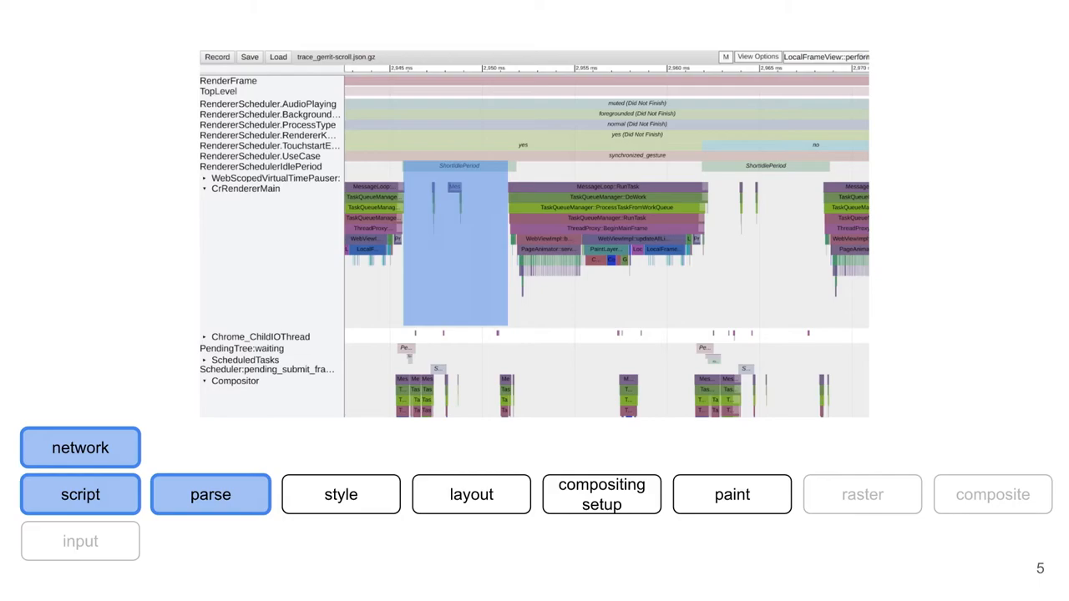
pyautogui.press('Right')
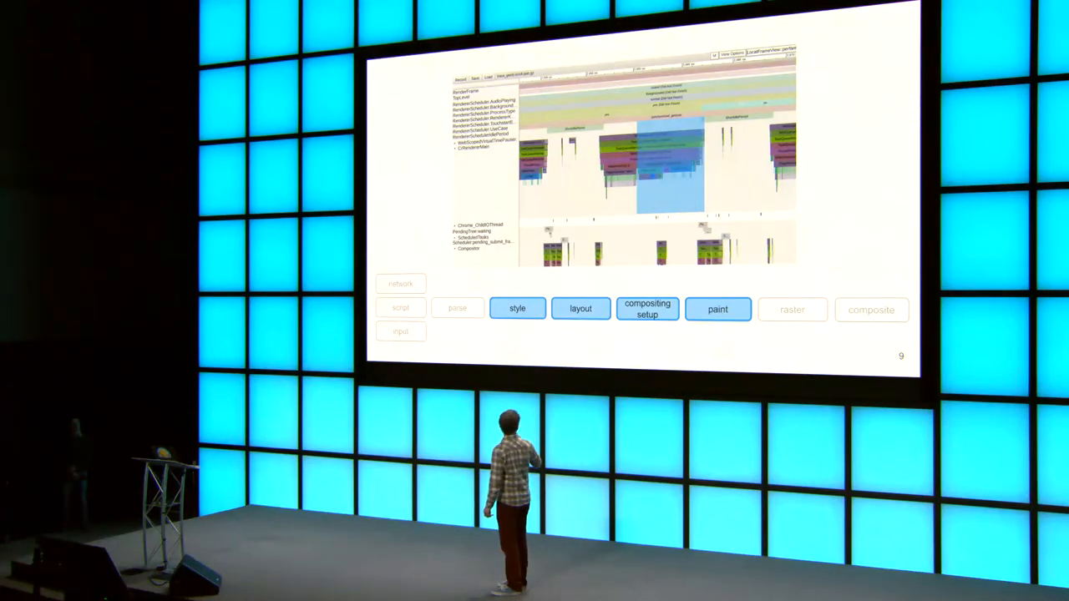
pyautogui.press('Right')
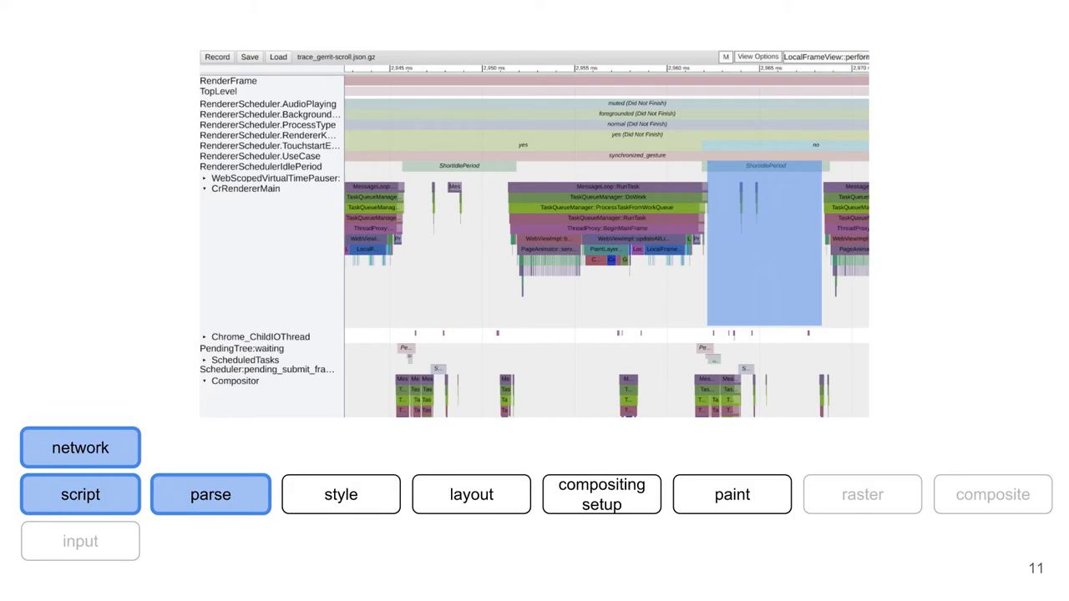
pyautogui.press('Right')
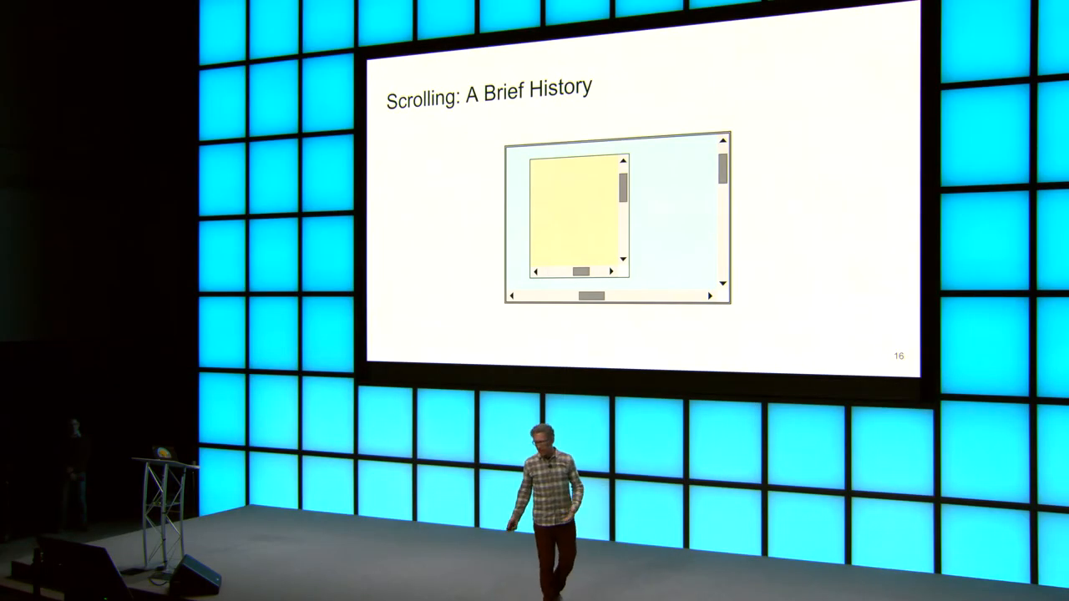
pyautogui.press('right')
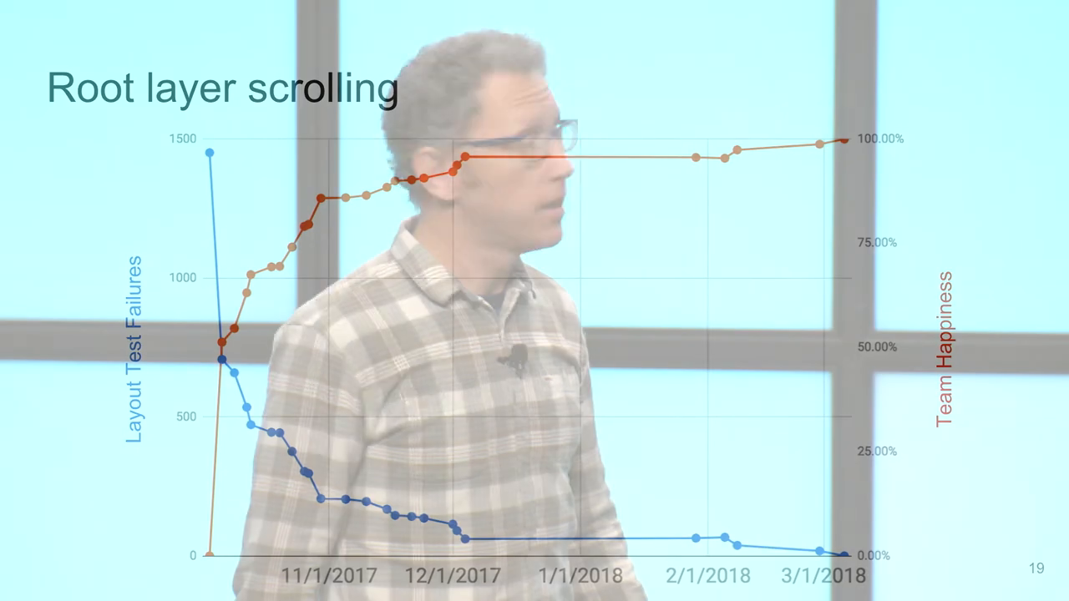
pyautogui.press('Right')
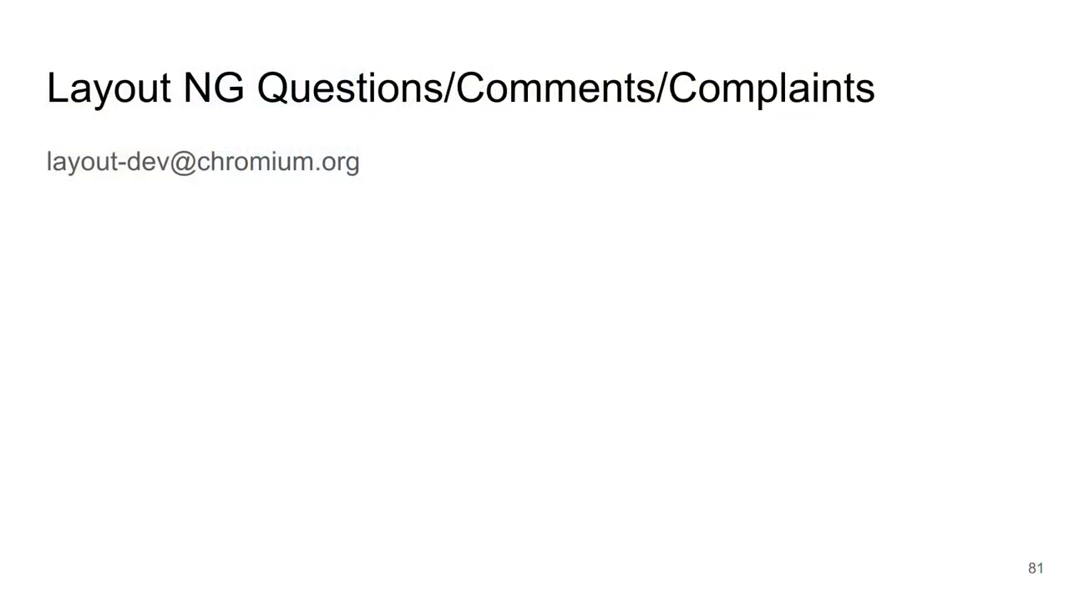
pyautogui.press('Right')
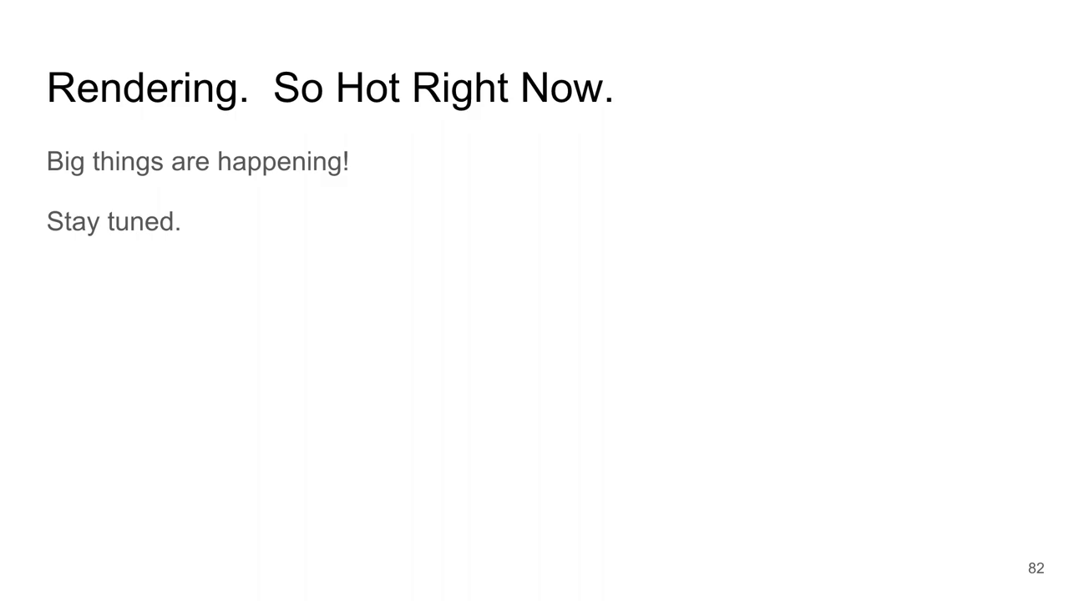